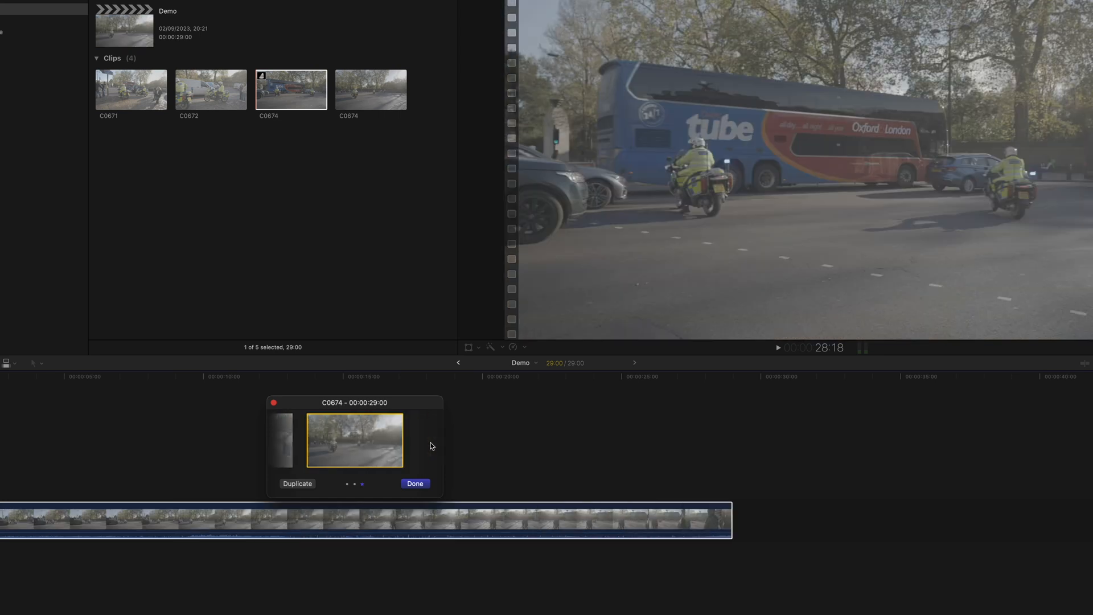
Cycle through two alternative takes in the timeline clip's audition window.
click(414, 483)
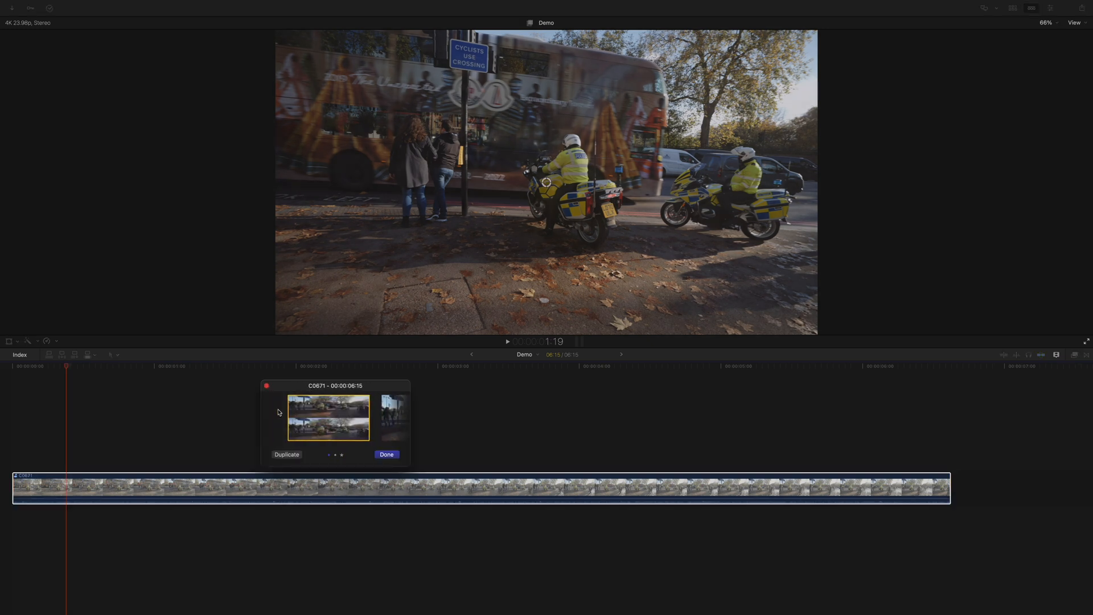
click(286, 453)
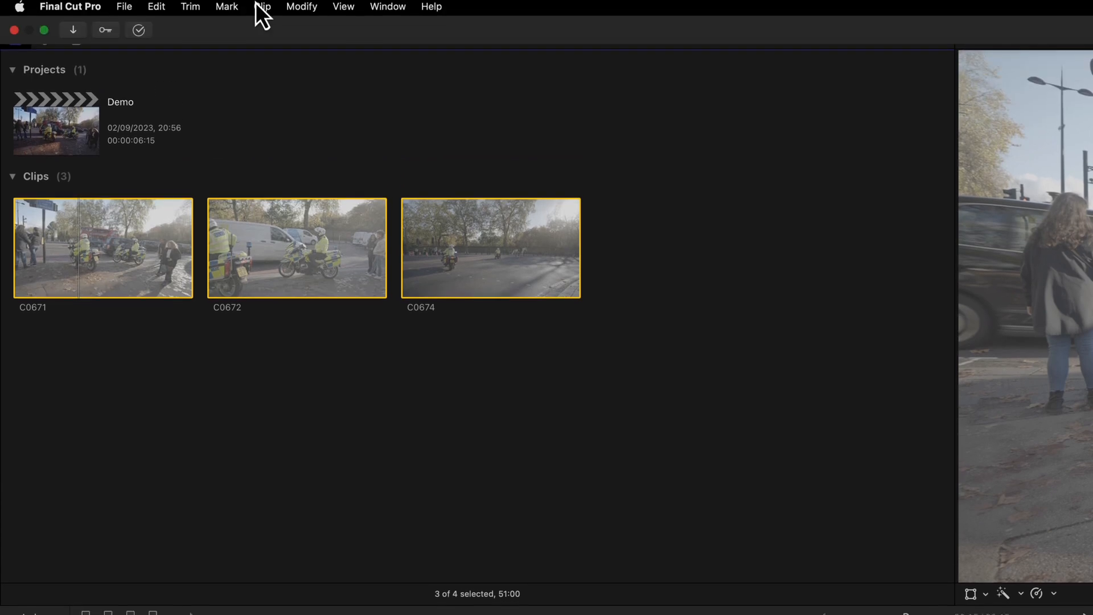
Open the Clip menu to build an audition from C0671, C0672 and C0674.
click(261, 6)
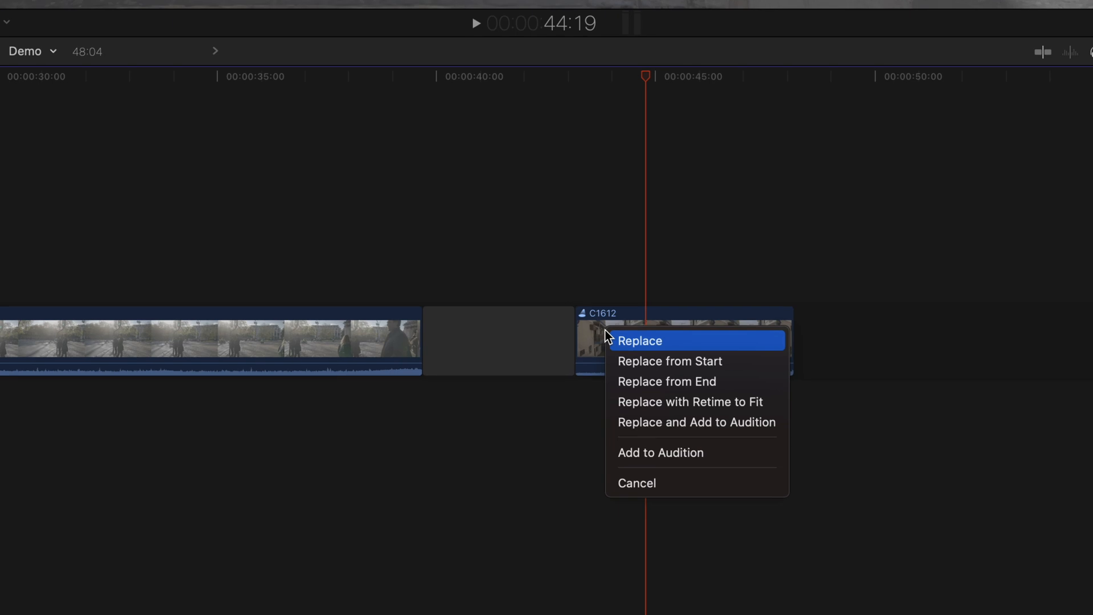
Add the dropped browser clip as a new take in C1612's audition.
click(639, 341)
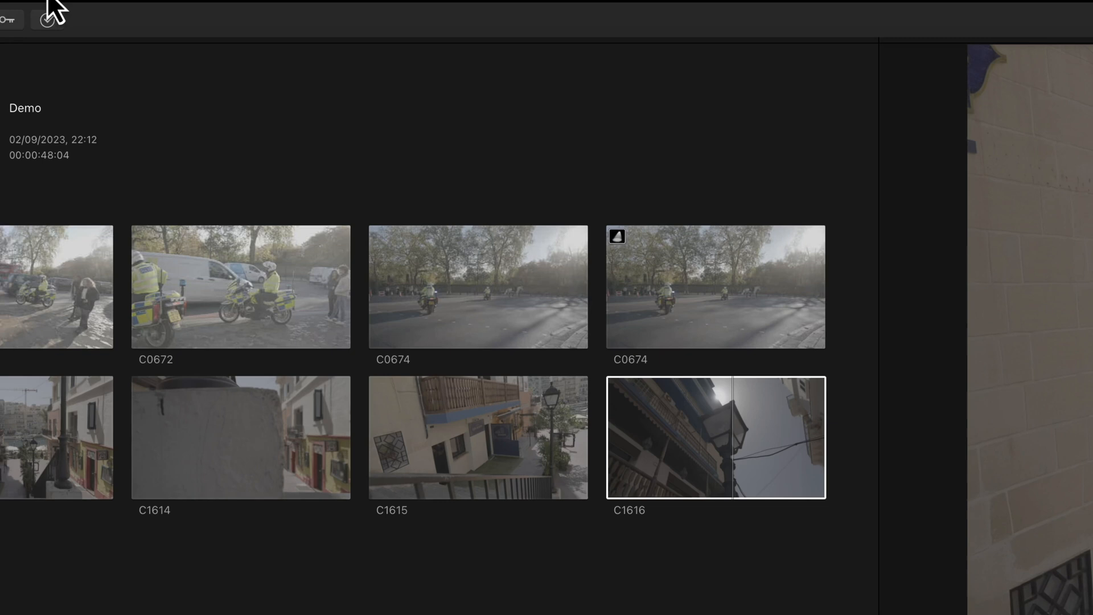
click(242, 12)
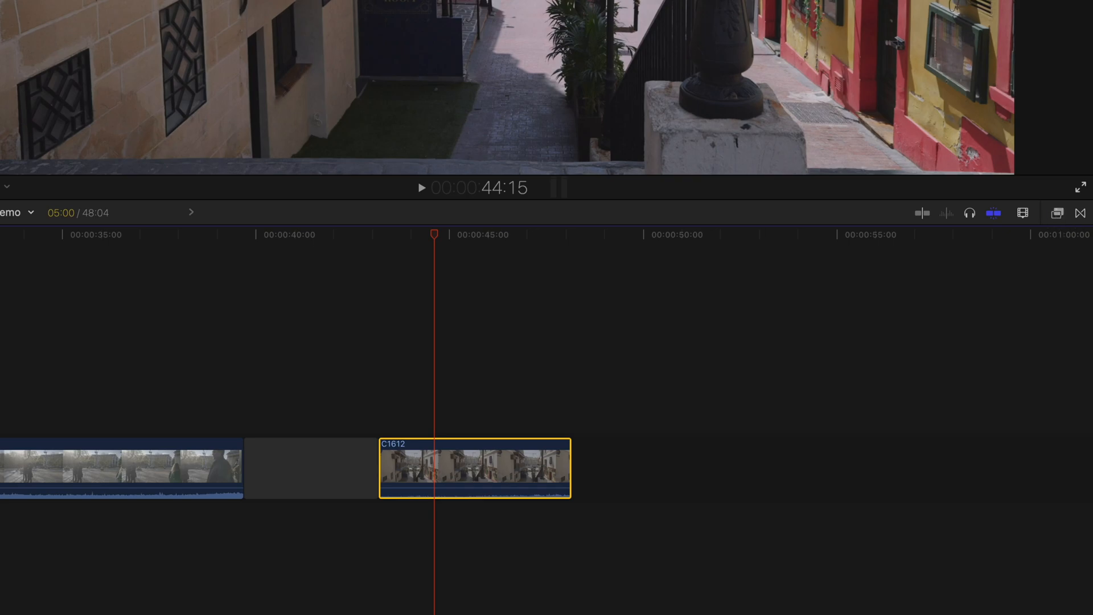
Select the C1612 audition clip in the timeline to preview its takes.
click(743, 382)
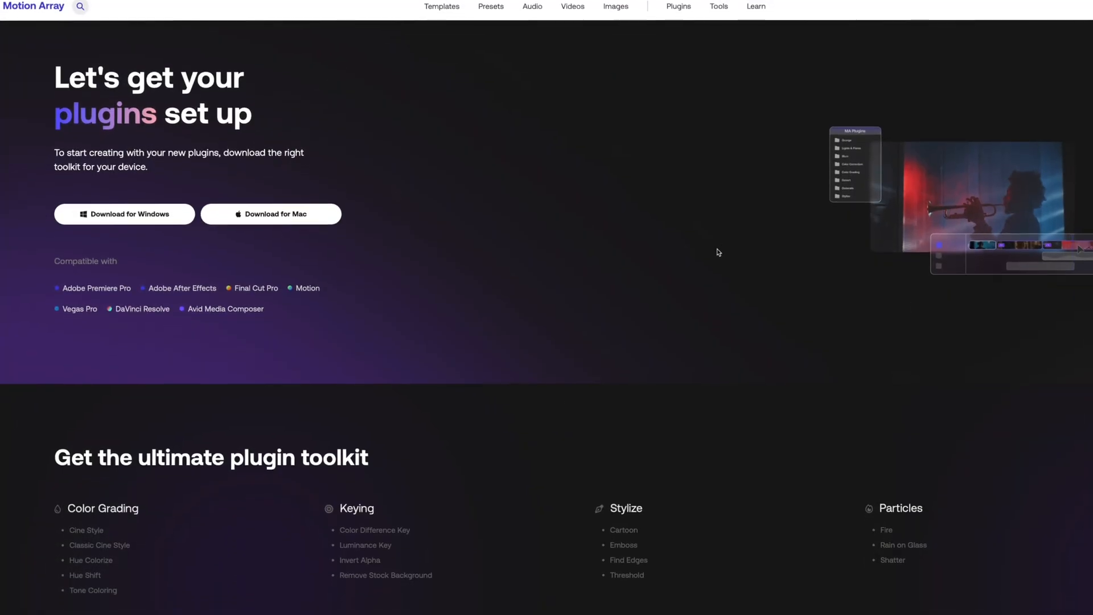
Scroll down the Motion Array plugins page through the toolkit categories.
scroll(down, 3)
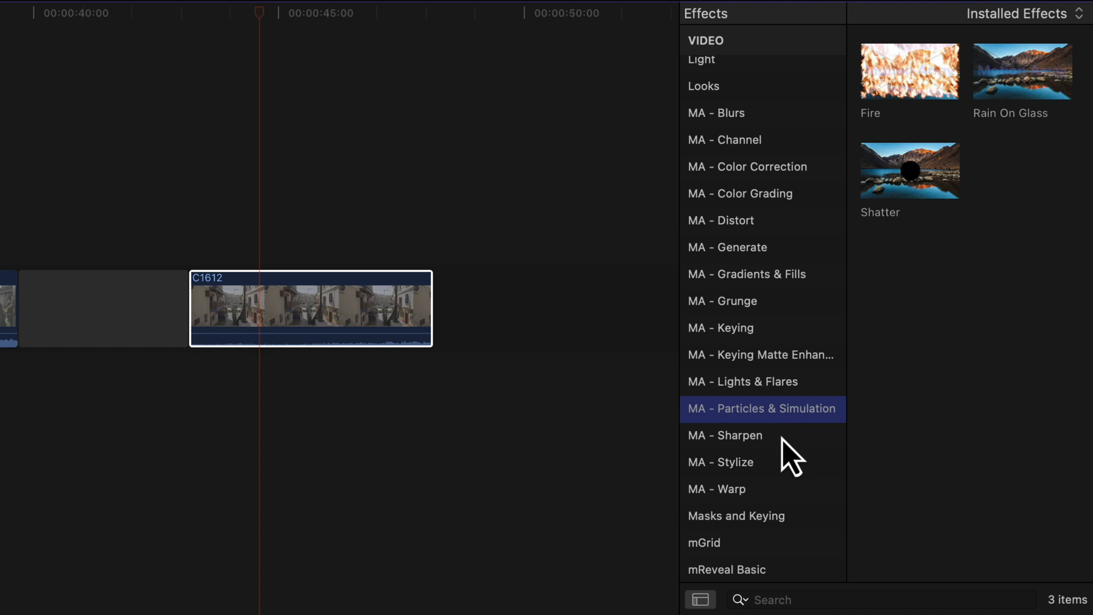
View another Motion Array category, such as Particles & Simulation, in the Effects browser.
click(724, 435)
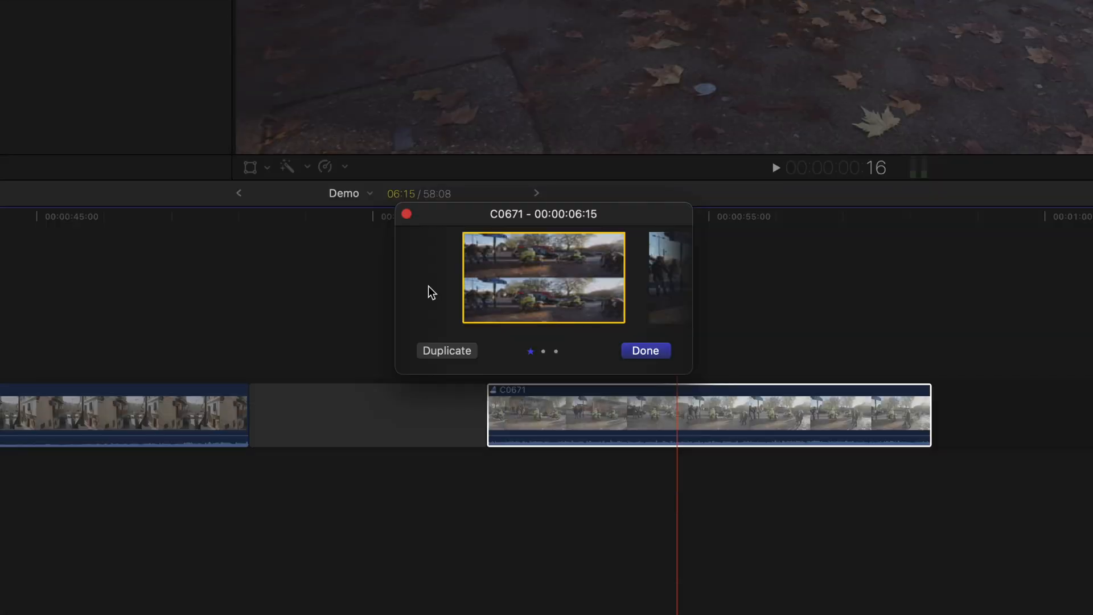
Step to a different take in the C0671 audition window.
click(446, 350)
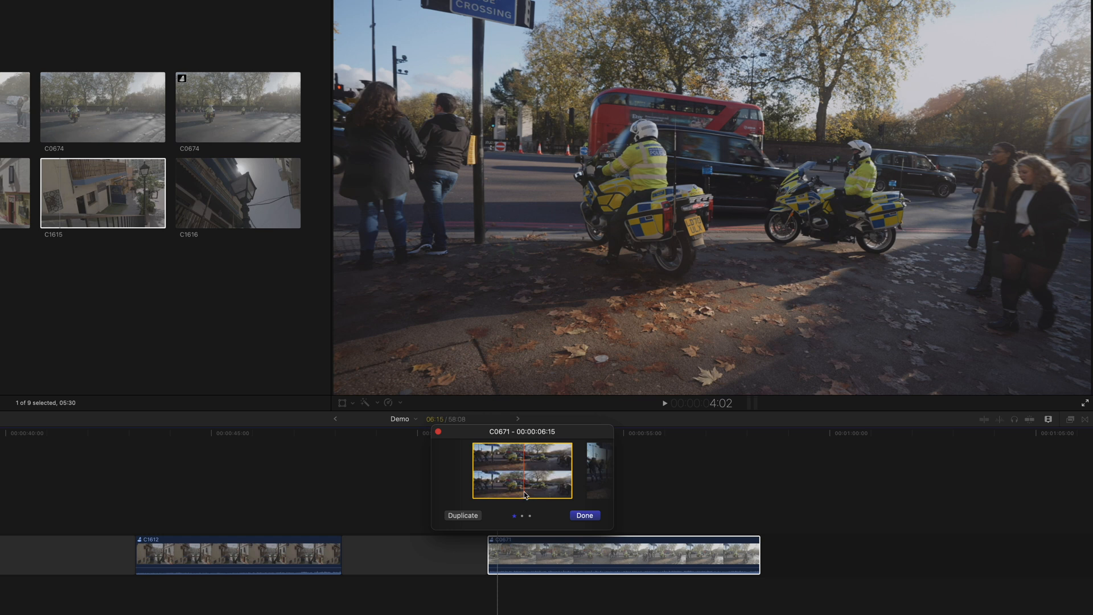
Duplicate the C0671 take as 'C0671 - copy 1' and finalize the audition to it.
click(463, 515)
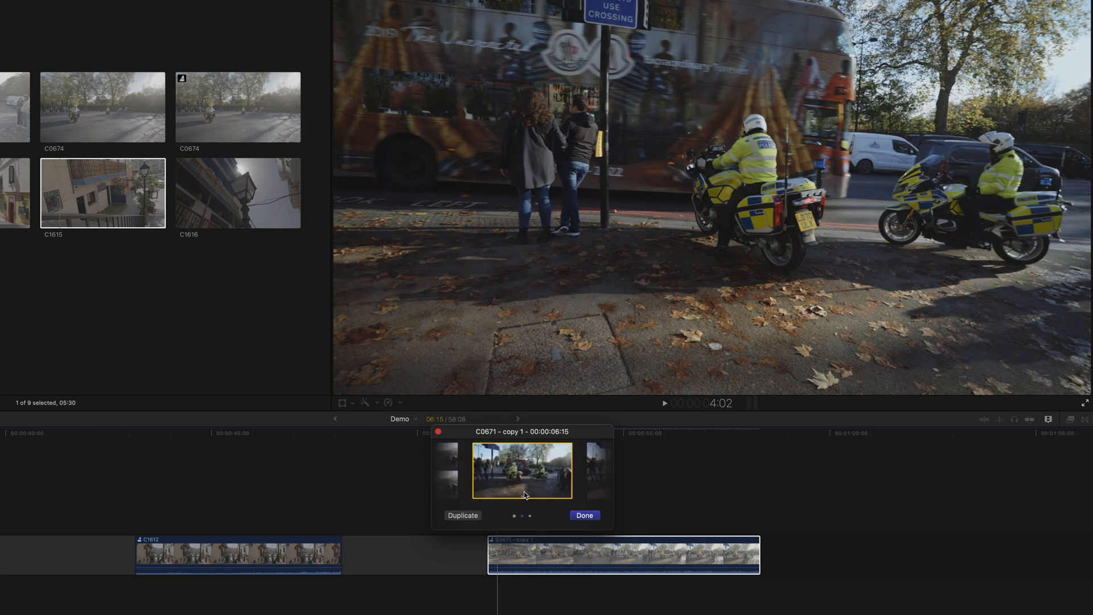
click(462, 516)
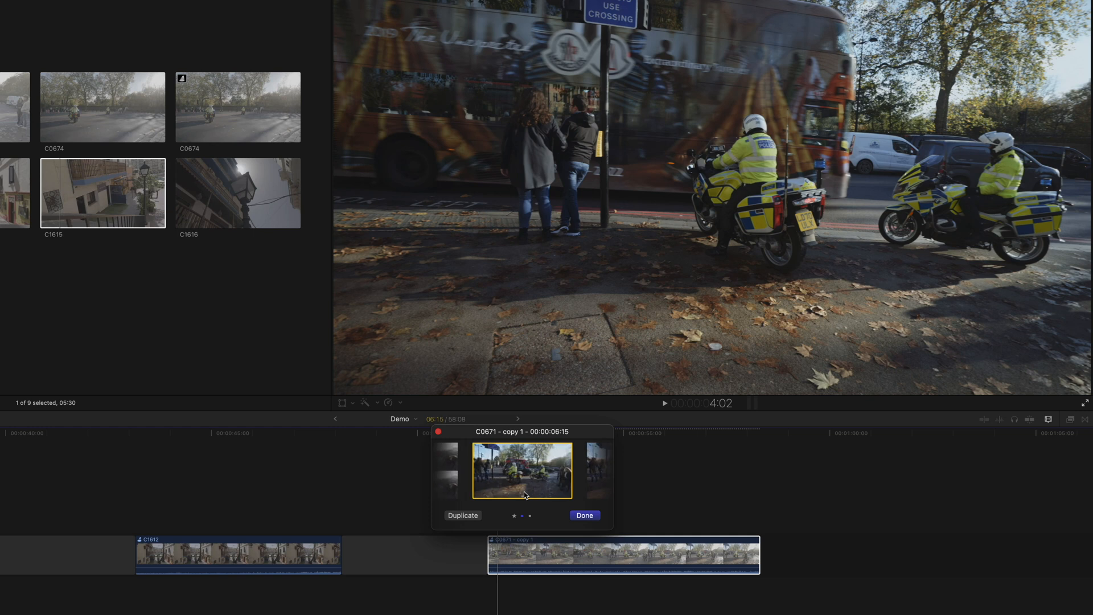
click(584, 515)
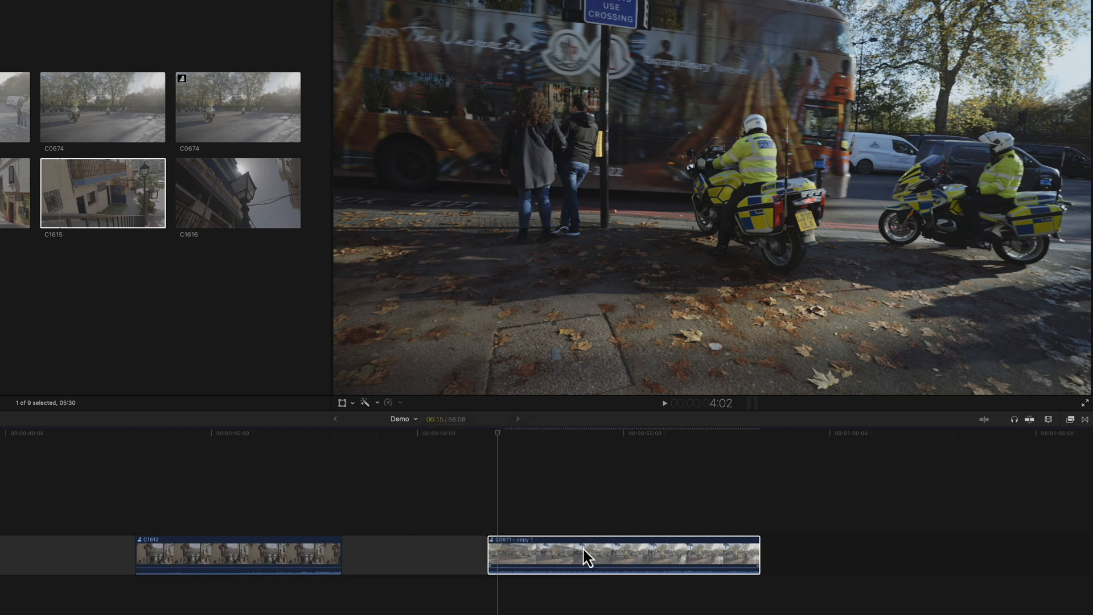
right_click(586, 556)
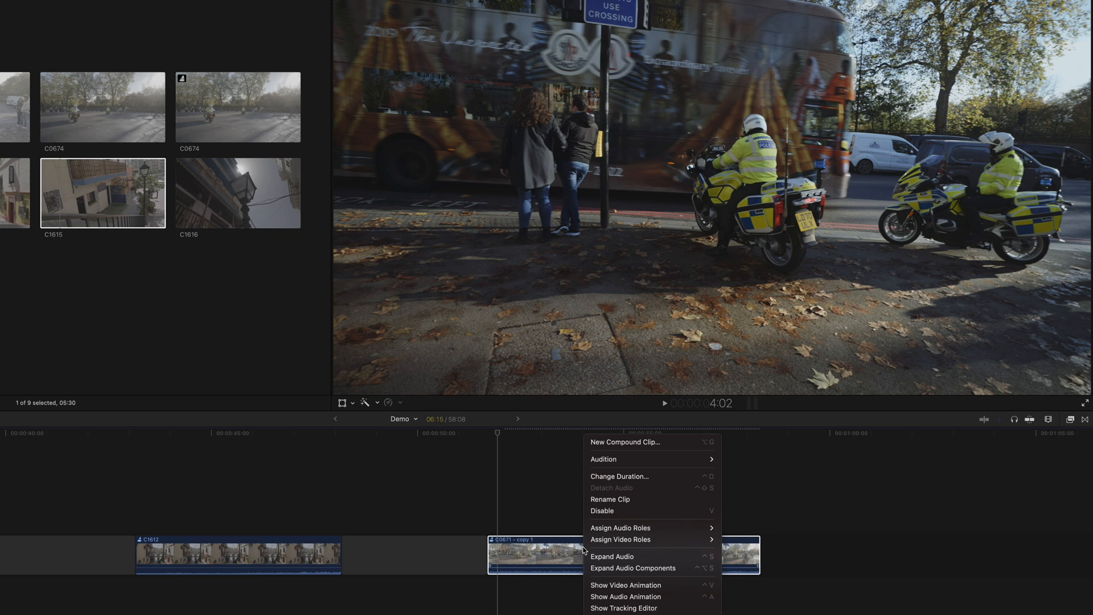
mouse_move(603, 459)
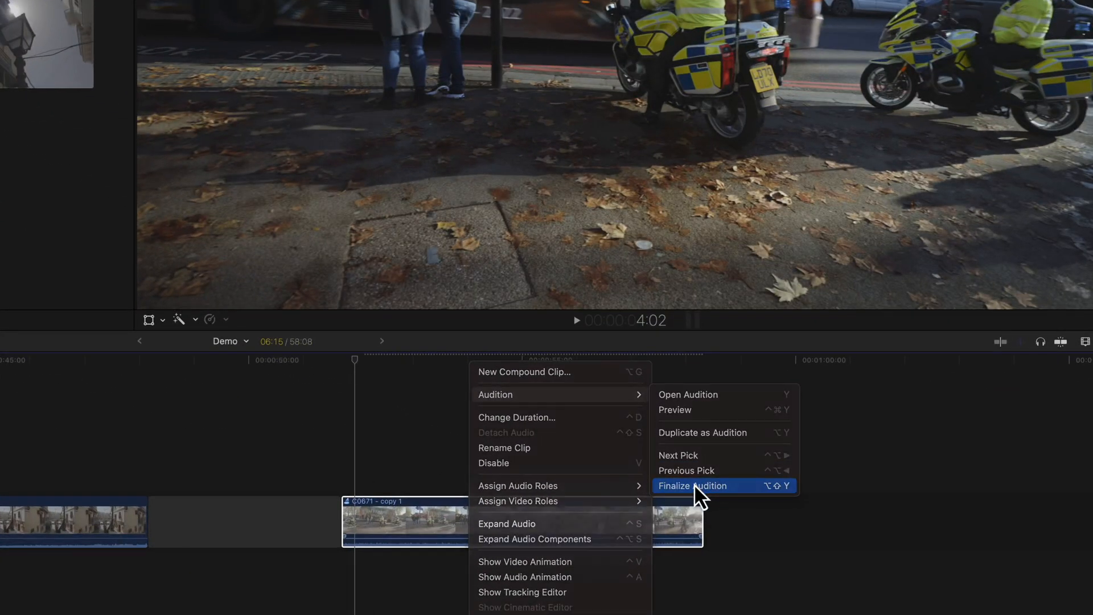
click(692, 485)
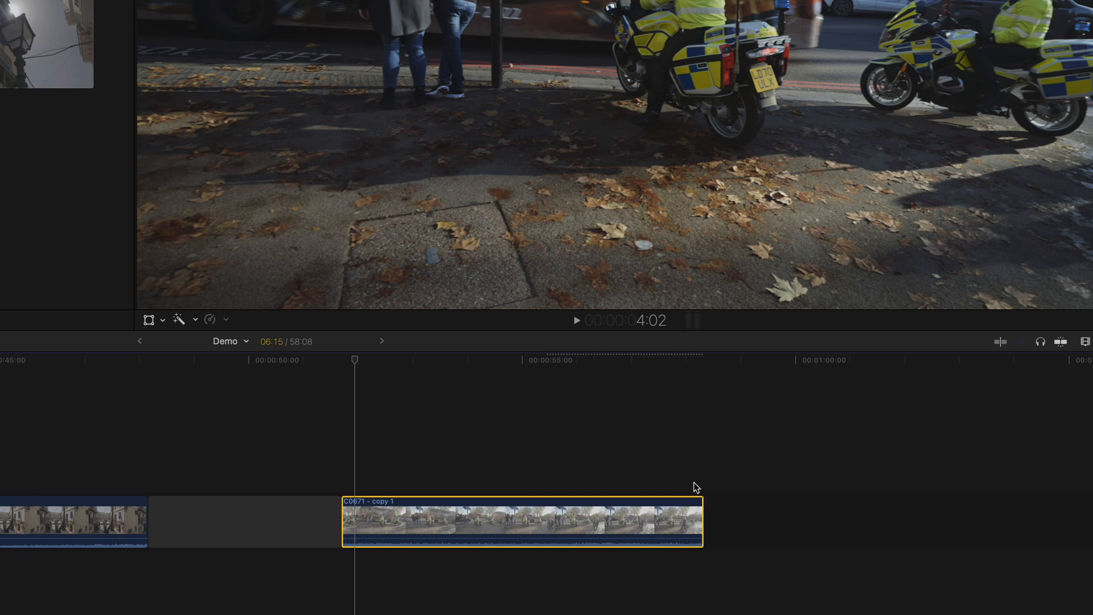